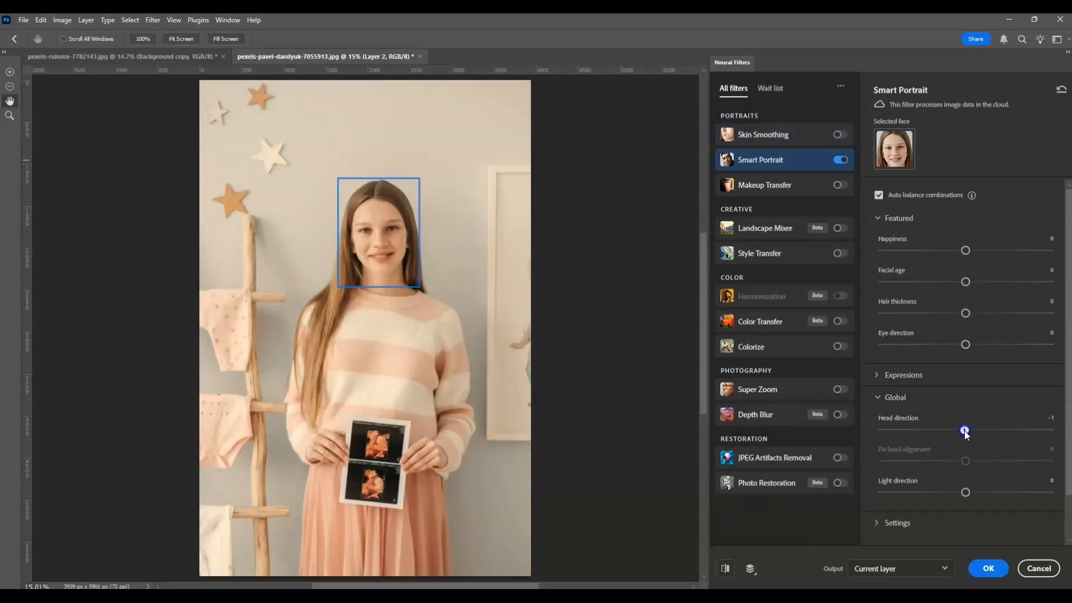
Leave the Neural Filters workspace and revert the portrait to its single Background layer
{"action": "left_click", "coordinate": [987, 568]}
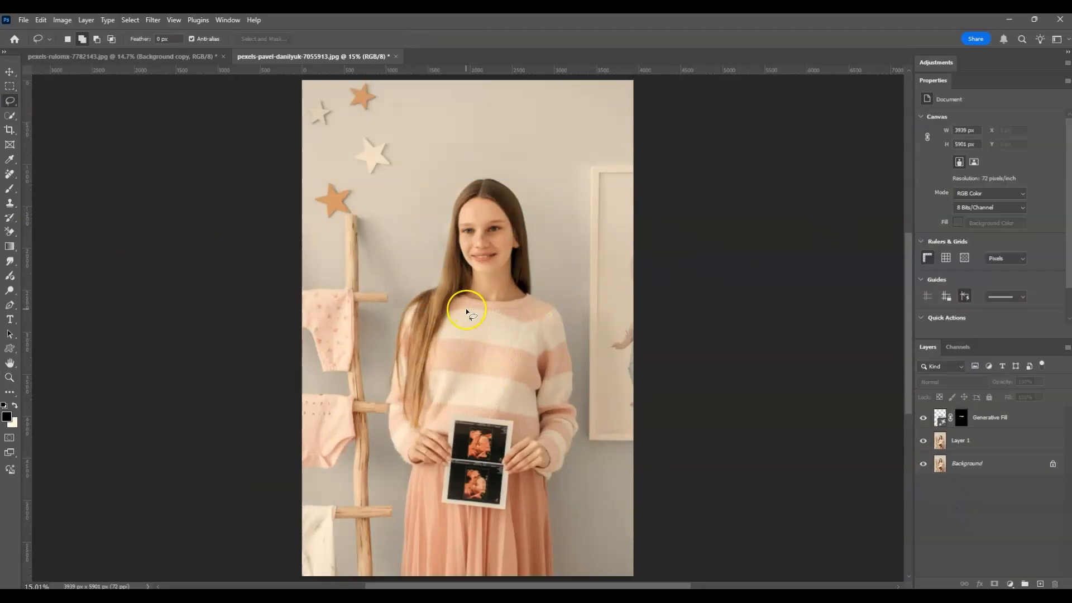
{"action": "left_click", "coordinate": [11, 377]}
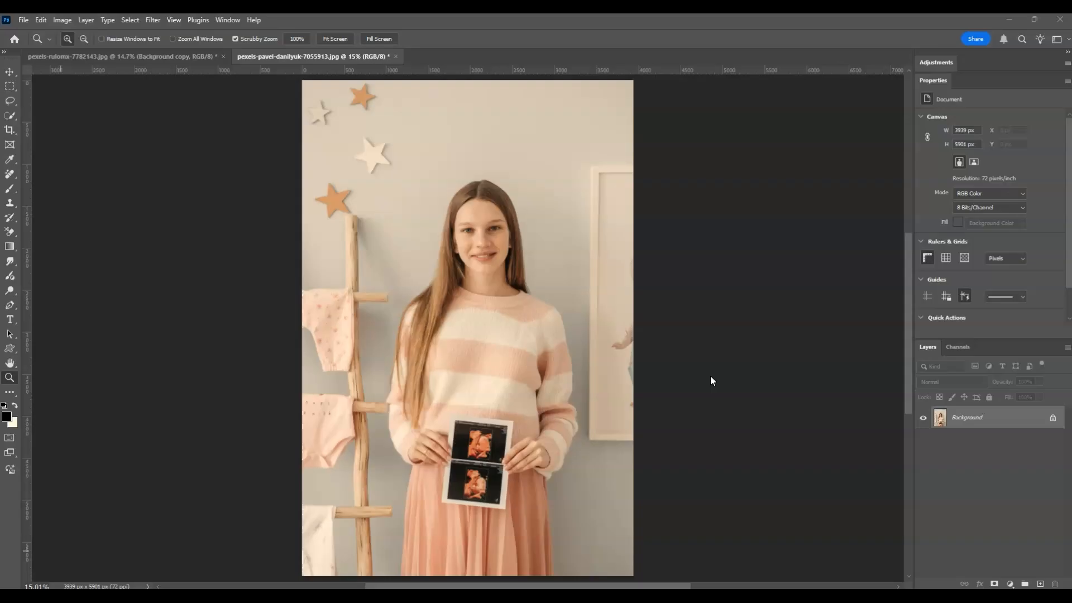
Select the Background layer as the source for the working copy
{"action": "left_click", "coordinate": [966, 417]}
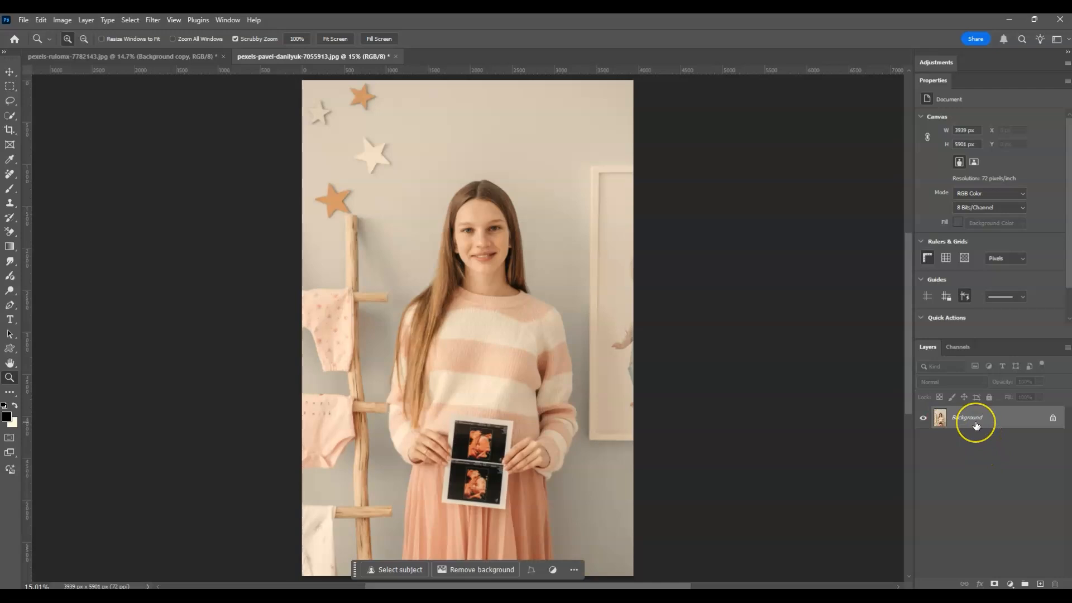
{"action": "mouse_move", "coordinate": [975, 425]}
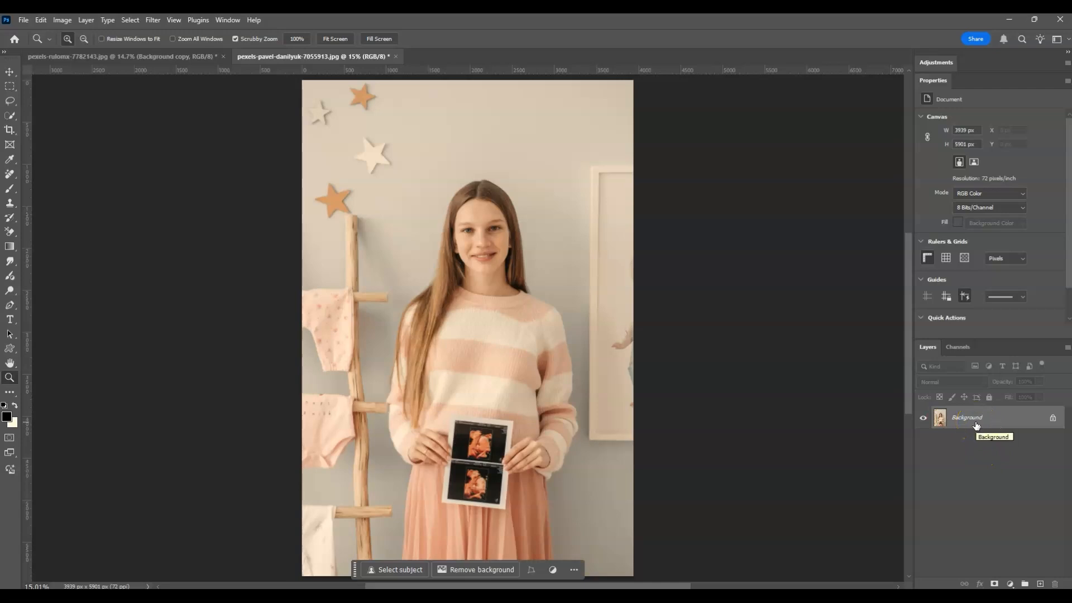
{"action": "mouse_move", "coordinate": [975, 422]}
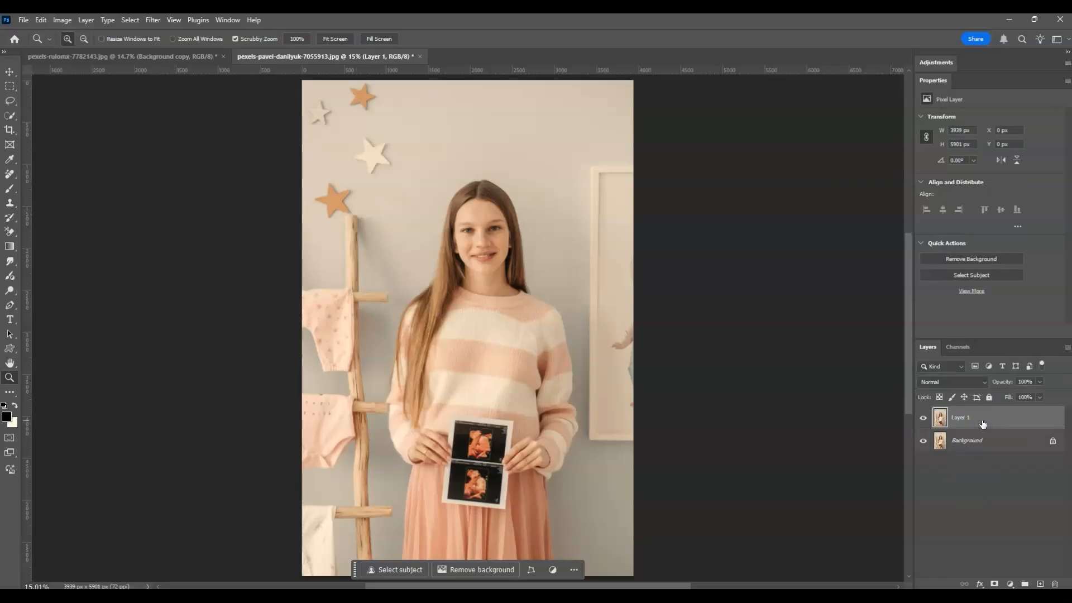
{"action": "mouse_move", "coordinate": [965, 440]}
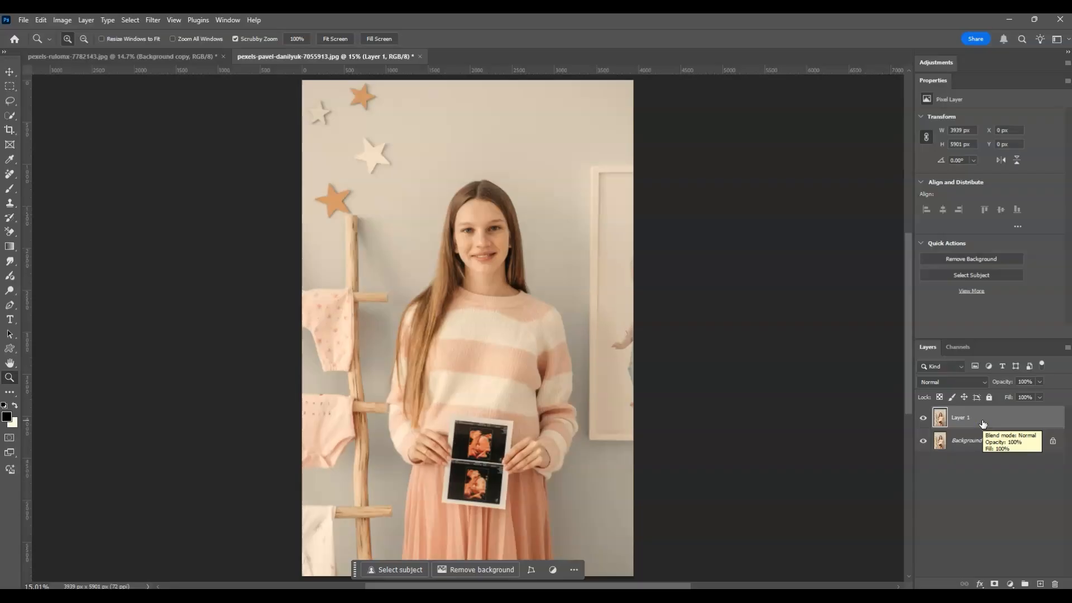
{"action": "mouse_move", "coordinate": [982, 424]}
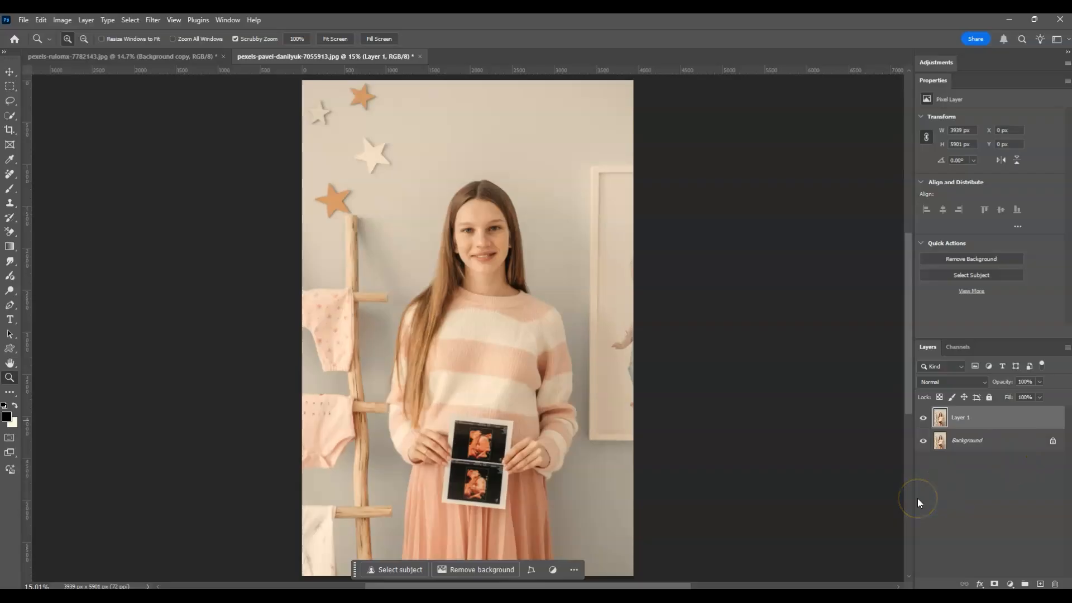
Launch the Neural Filters workspace from the Filter menu for Layer 1
{"action": "left_click", "coordinate": [153, 19]}
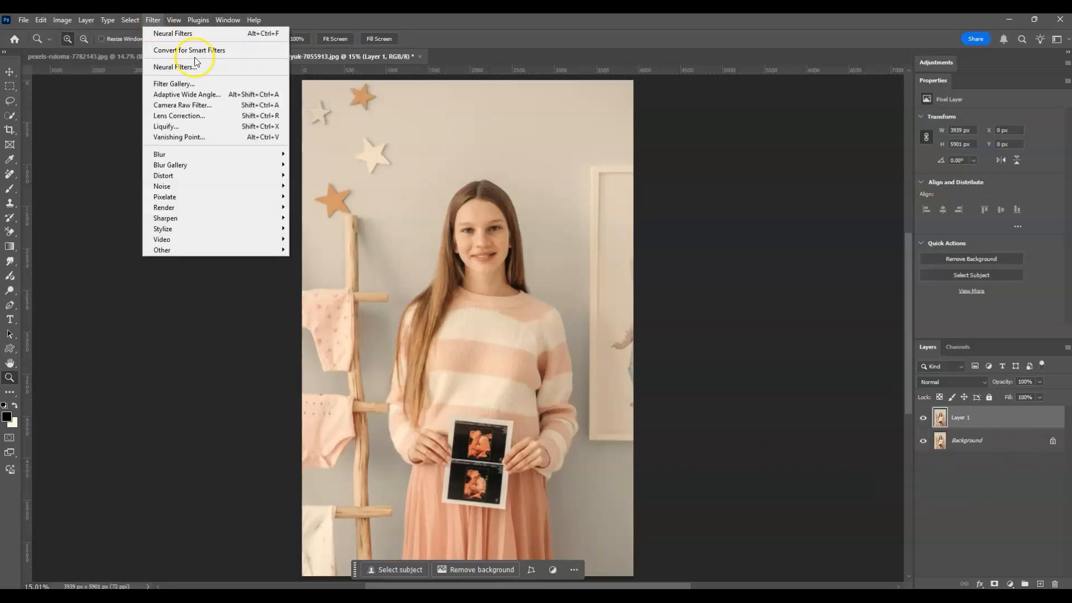
{"action": "left_click", "coordinate": [176, 66]}
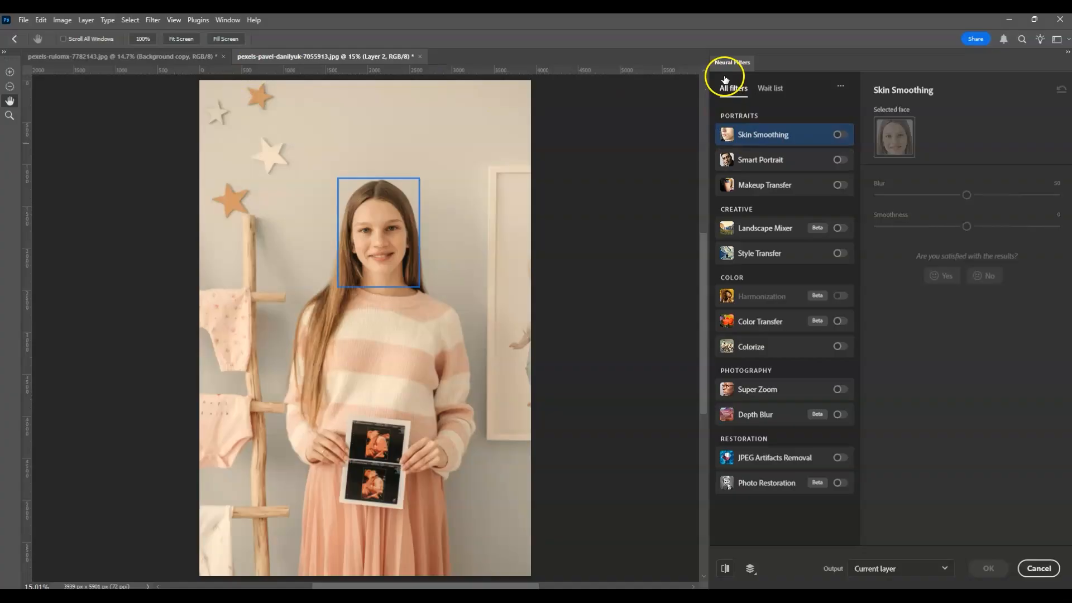
{"action": "mouse_move", "coordinate": [709, 486]}
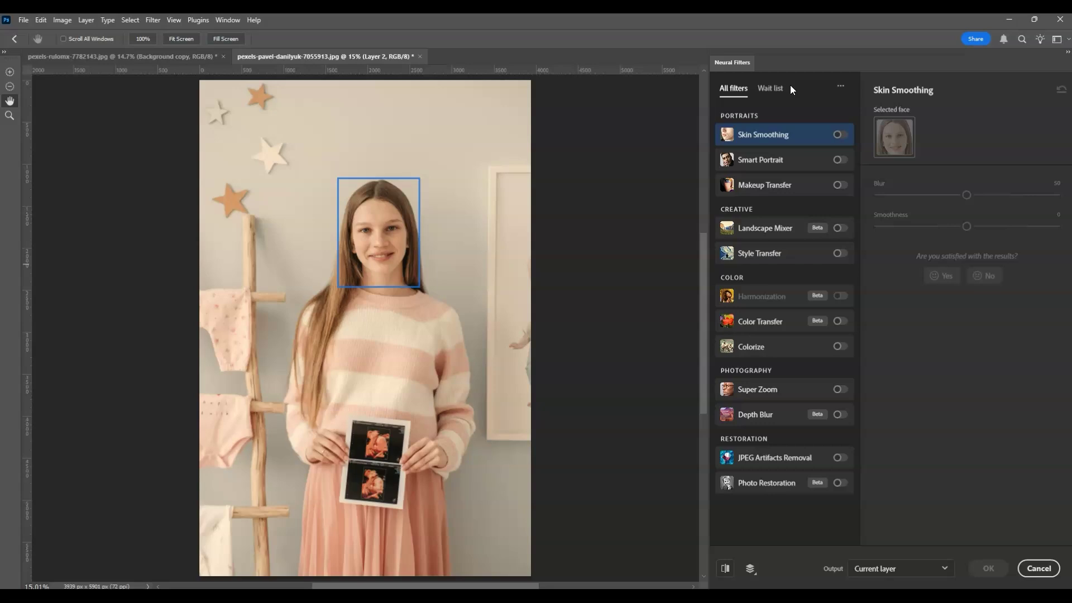
{"action": "mouse_move", "coordinate": [753, 166]}
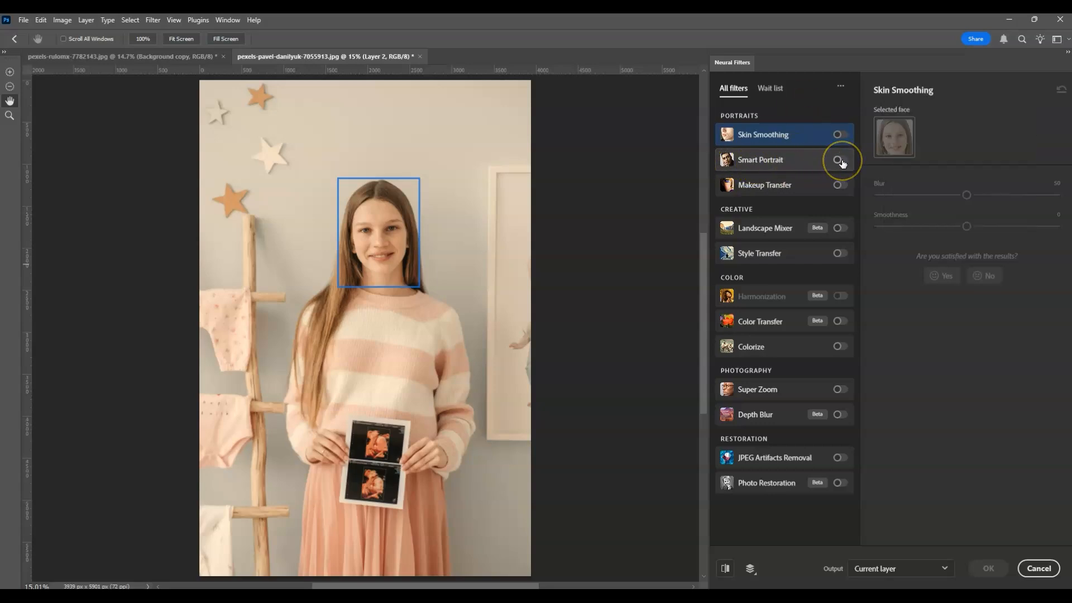
Enable Smart Portrait, set Head direction to -50 under Global, and apply the head turn to Layer 1
{"action": "left_click", "coordinate": [840, 160]}
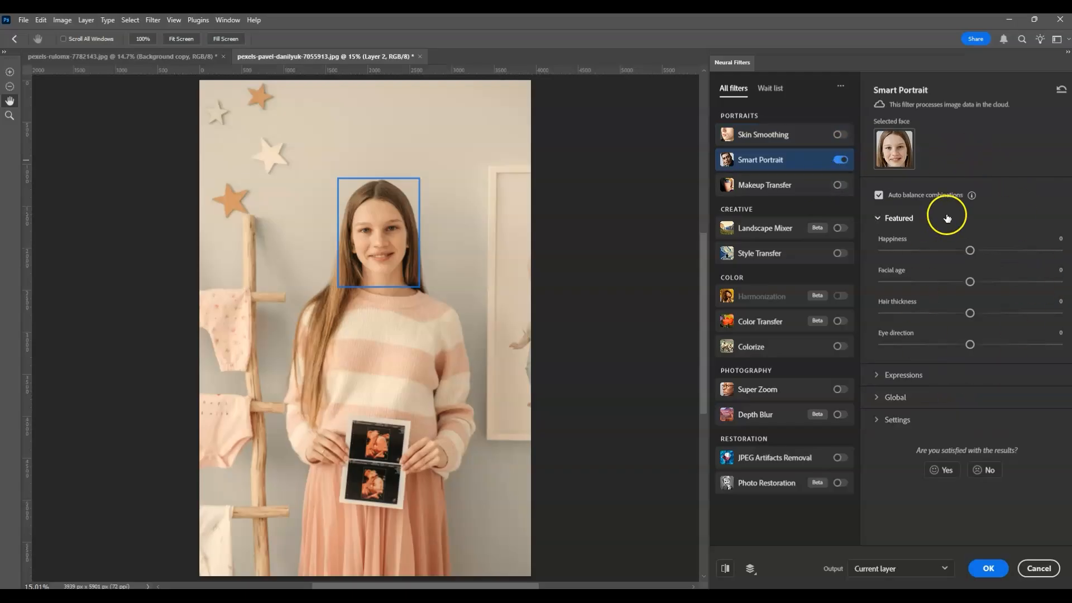
{"action": "left_click", "coordinate": [894, 397]}
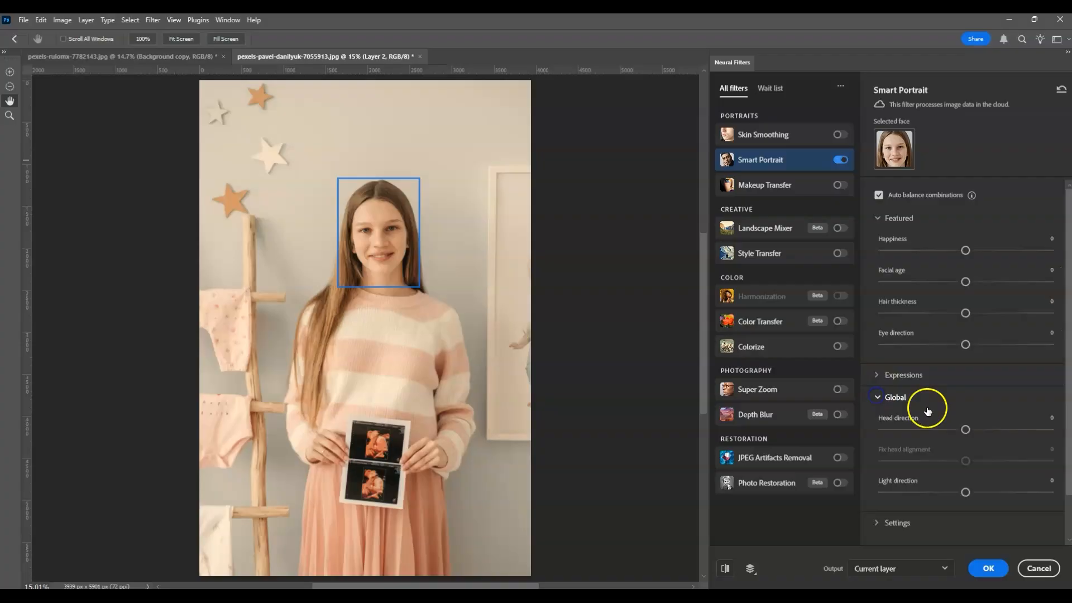
{"action": "mouse_move", "coordinate": [919, 405]}
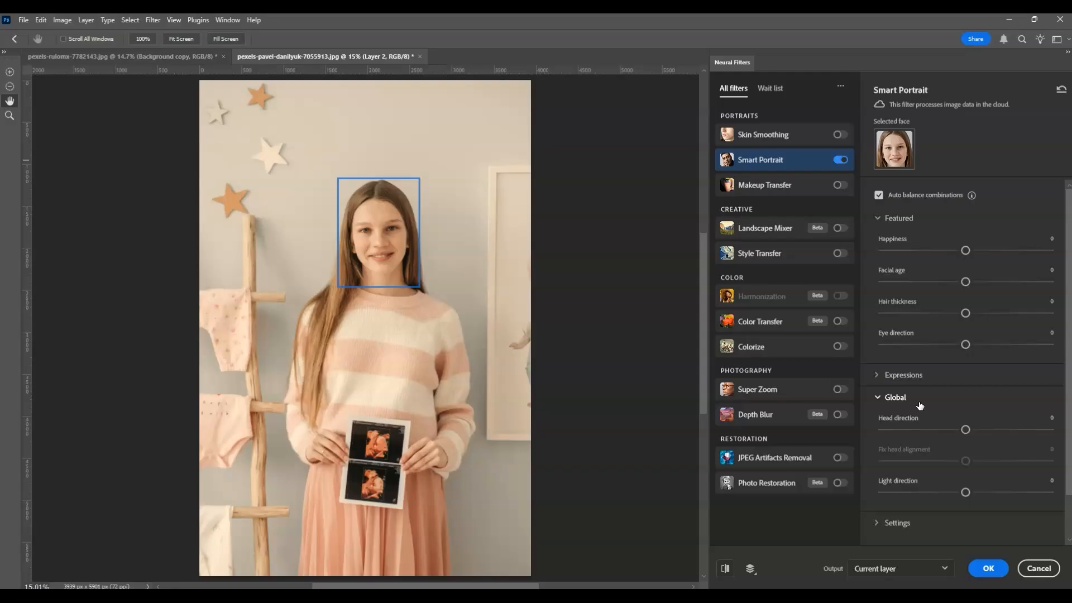
{"action": "mouse_move", "coordinate": [885, 424]}
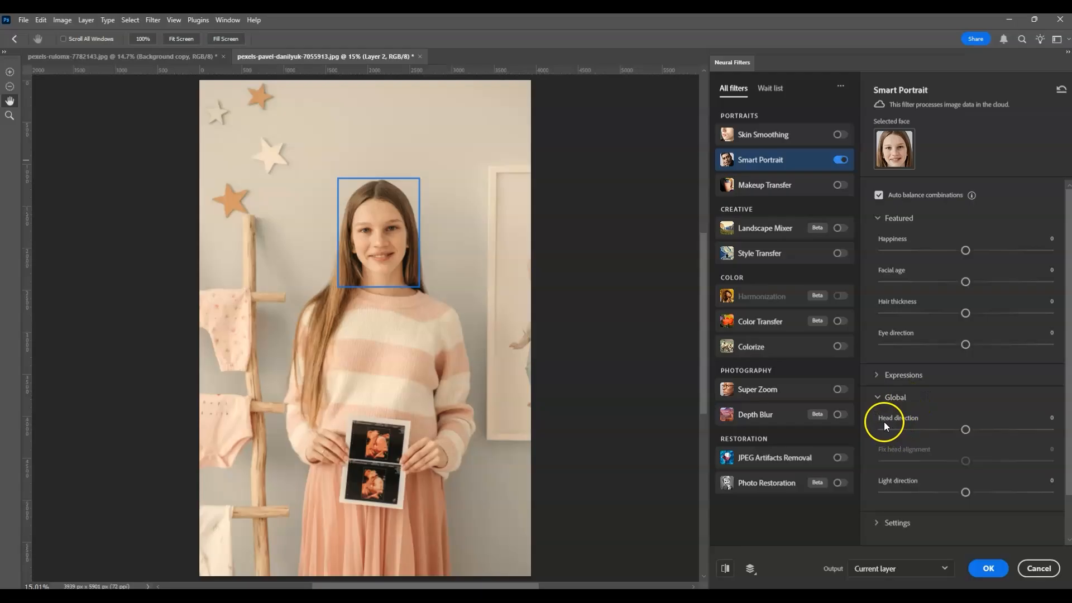
{"action": "mouse_move", "coordinate": [918, 422]}
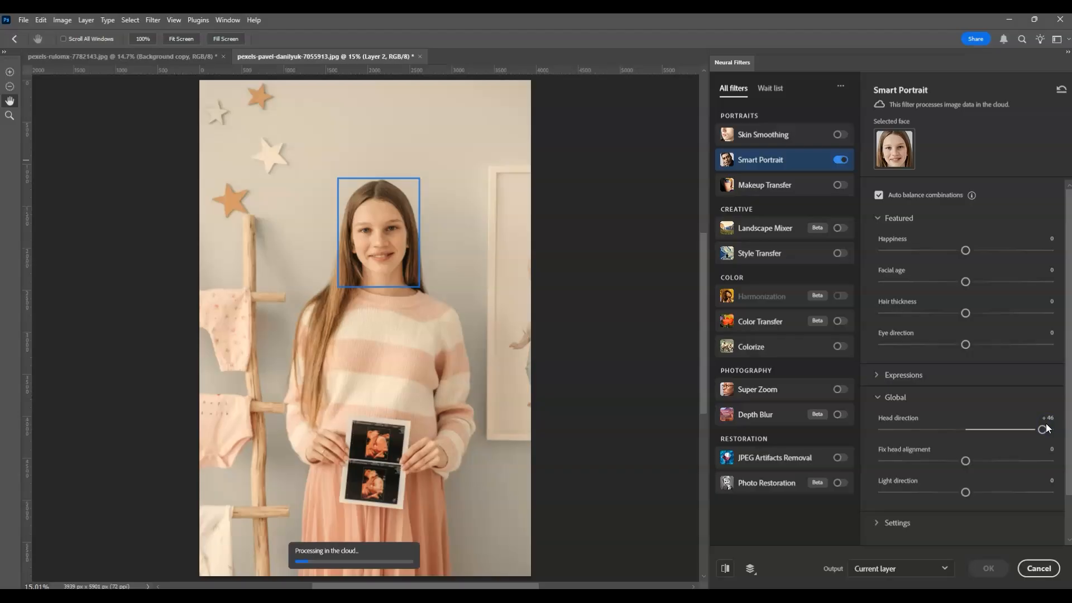
{"action": "mouse_move", "coordinate": [615, 347]}
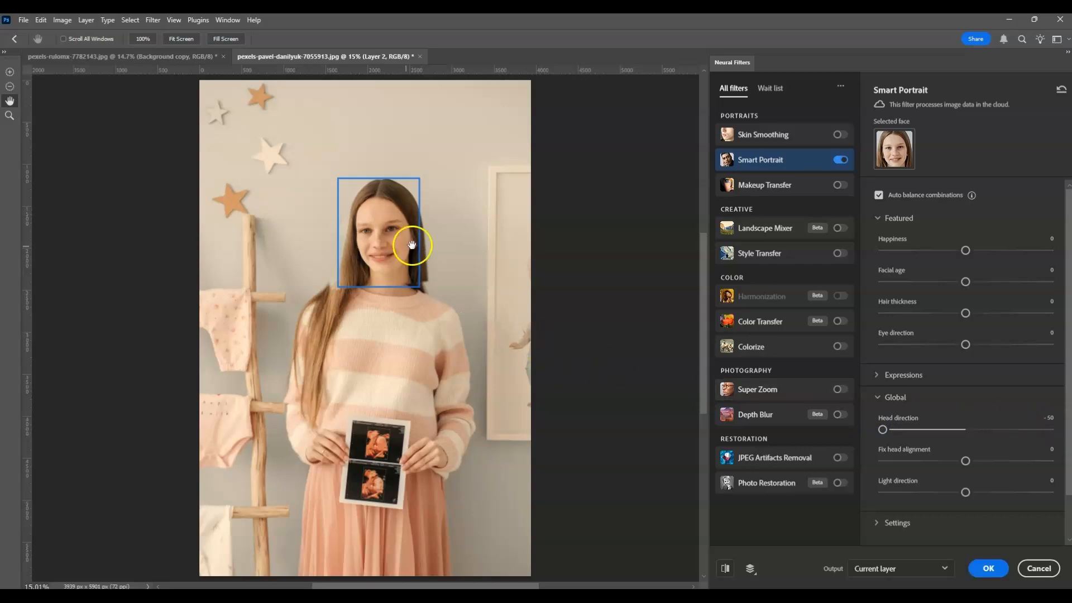
{"action": "mouse_move", "coordinate": [347, 267]}
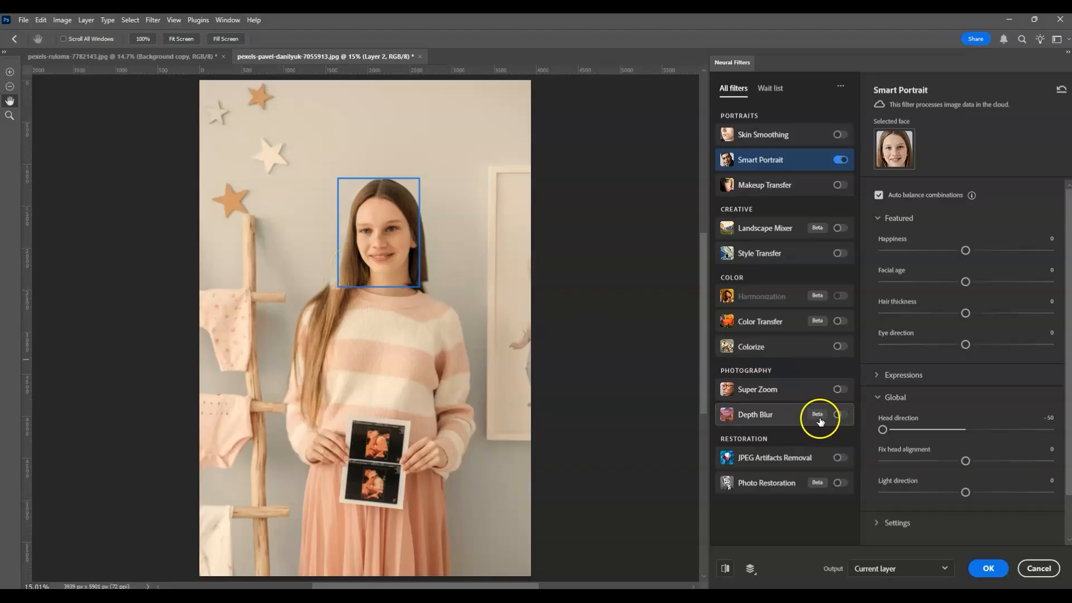
{"action": "left_click", "coordinate": [839, 159]}
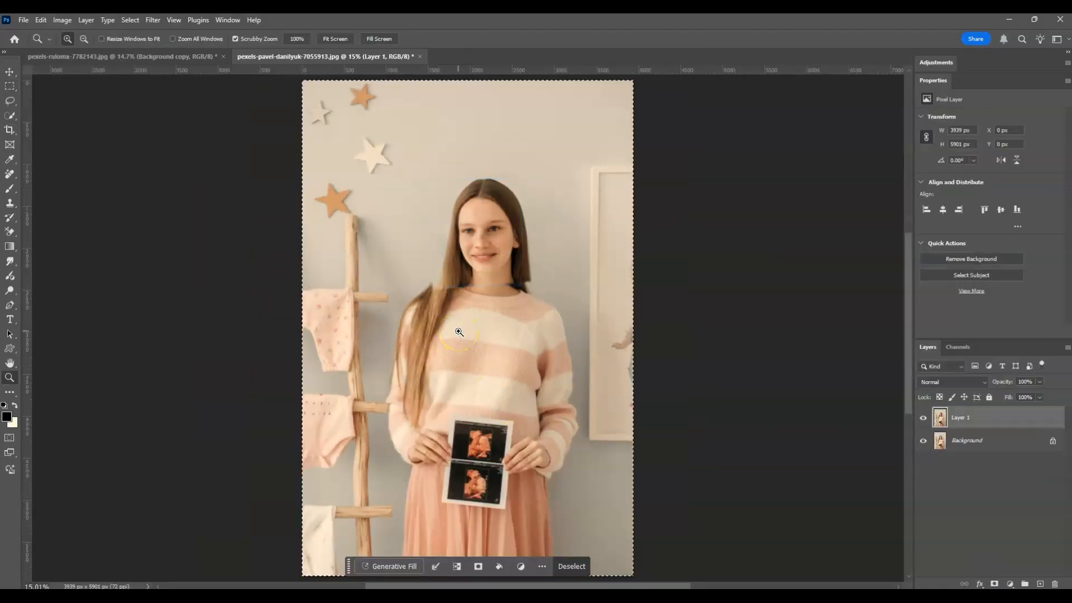
{"action": "mouse_move", "coordinate": [529, 284]}
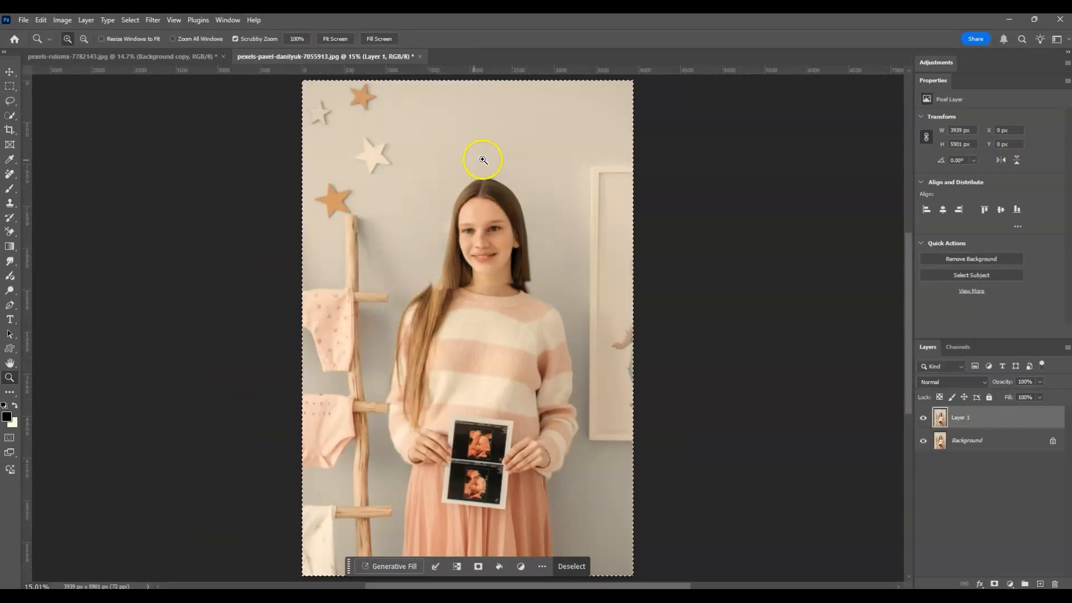
{"action": "left_click", "coordinate": [570, 566]}
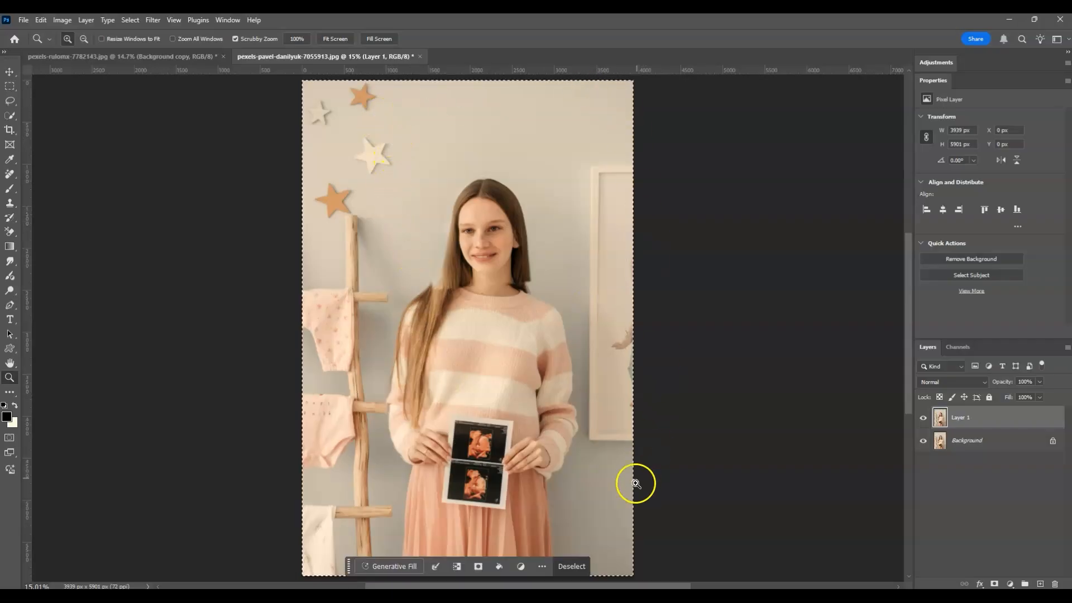
{"action": "mouse_move", "coordinate": [335, 457]}
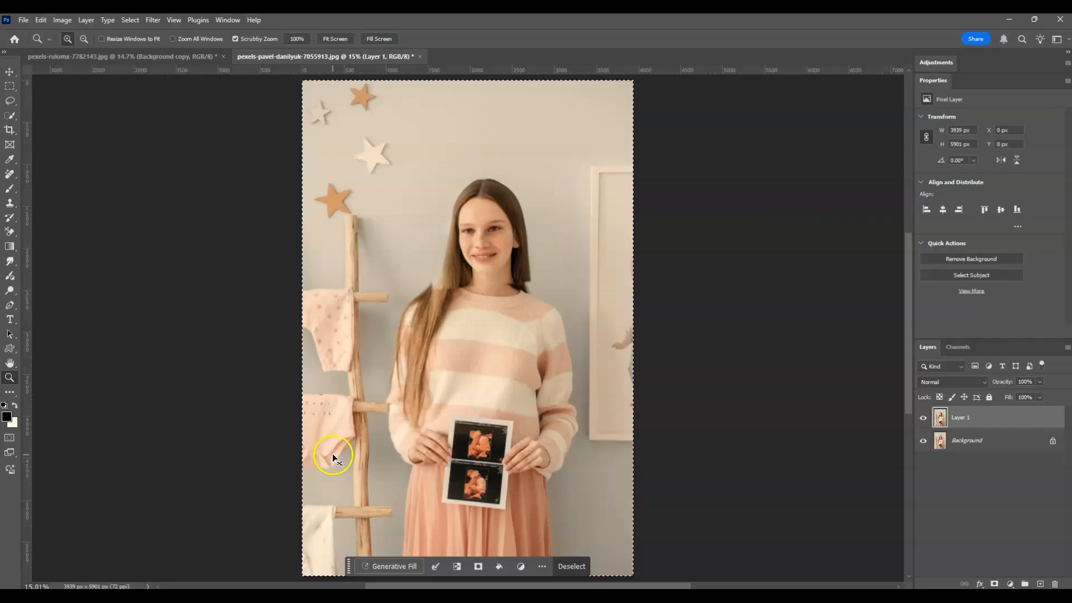
{"action": "left_click", "coordinate": [569, 565]}
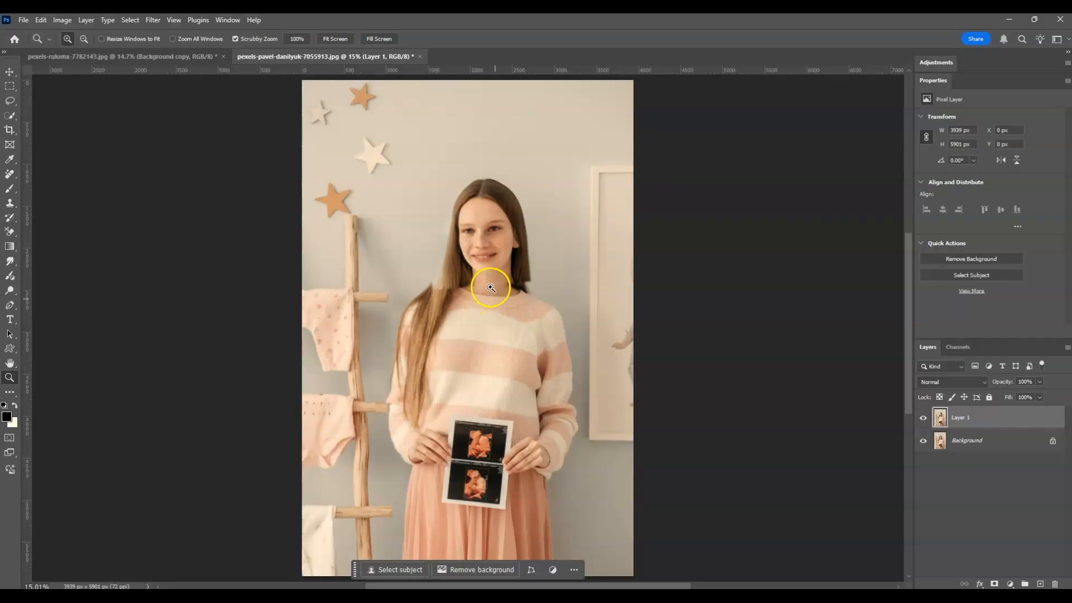
{"action": "mouse_move", "coordinate": [533, 248]}
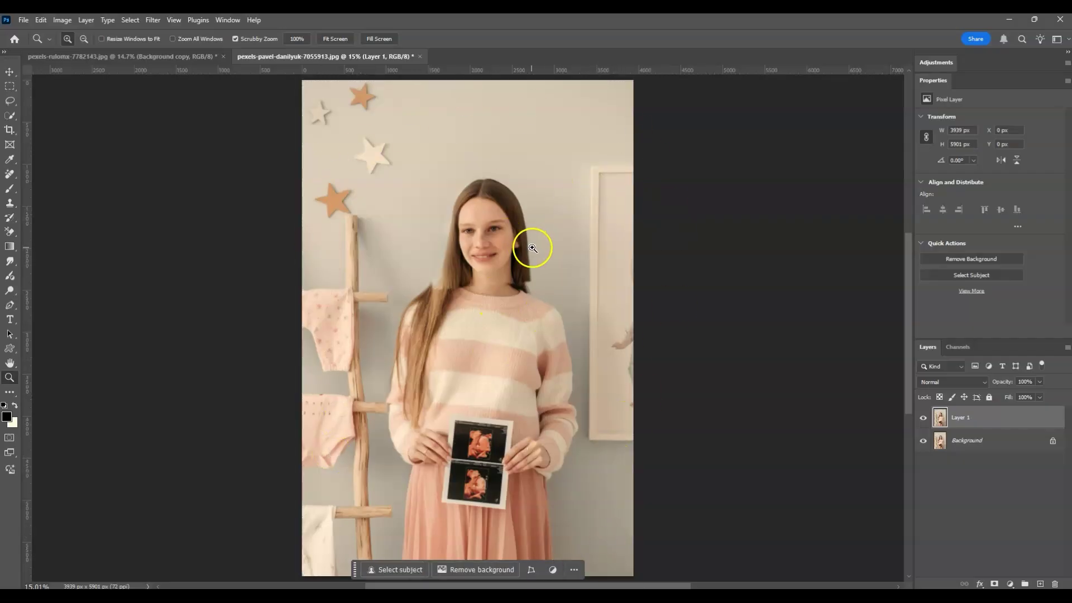
{"action": "mouse_move", "coordinate": [202, 233]}
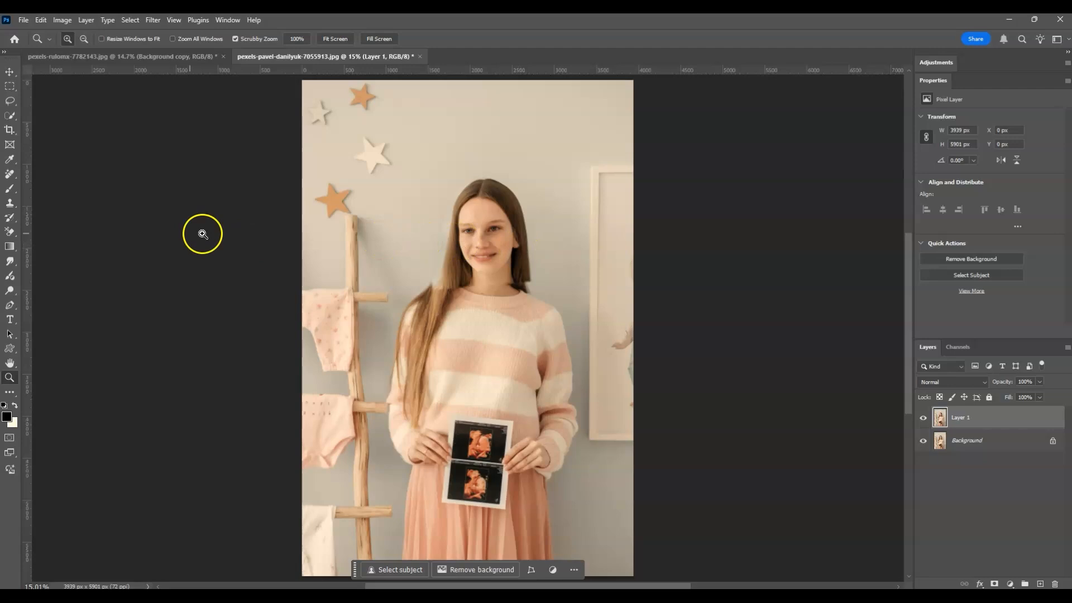
{"action": "mouse_move", "coordinate": [10, 102]}
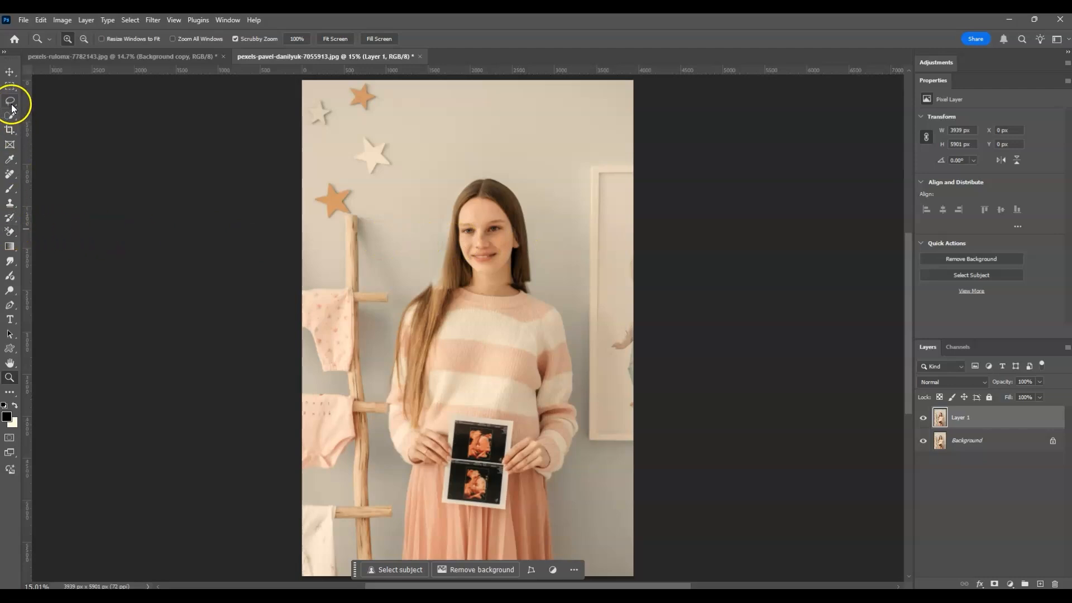
{"action": "left_click", "coordinate": [10, 101]}
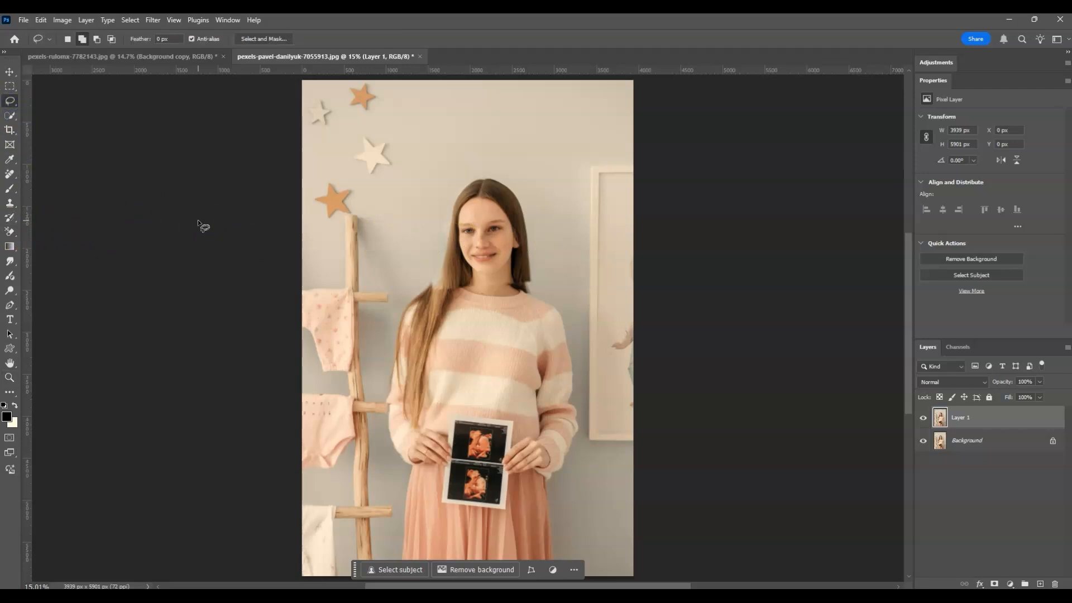
{"action": "mouse_move", "coordinate": [537, 301]}
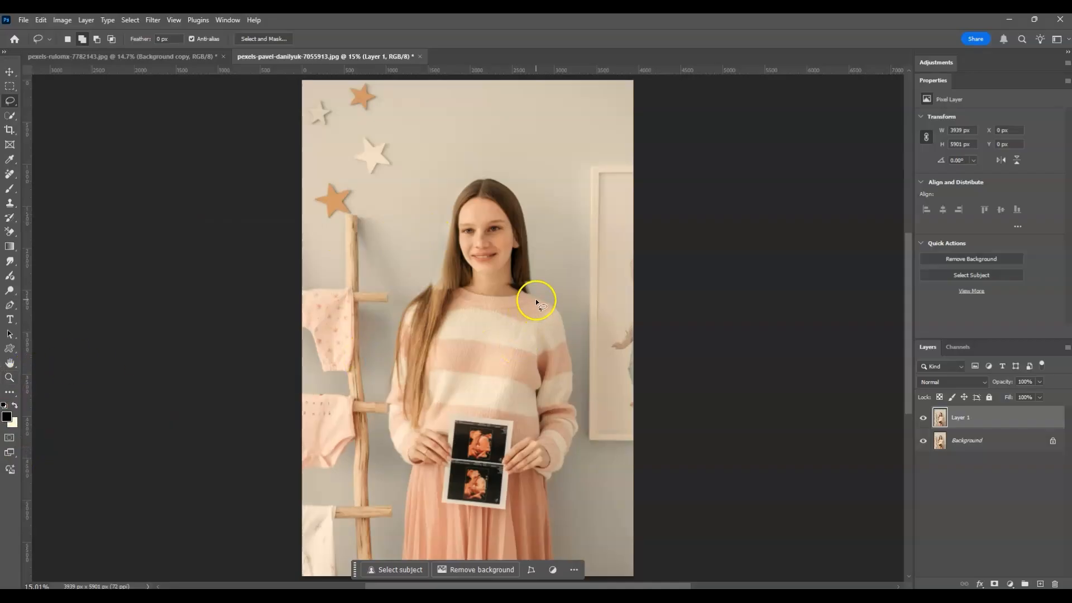
{"action": "mouse_move", "coordinate": [526, 282]}
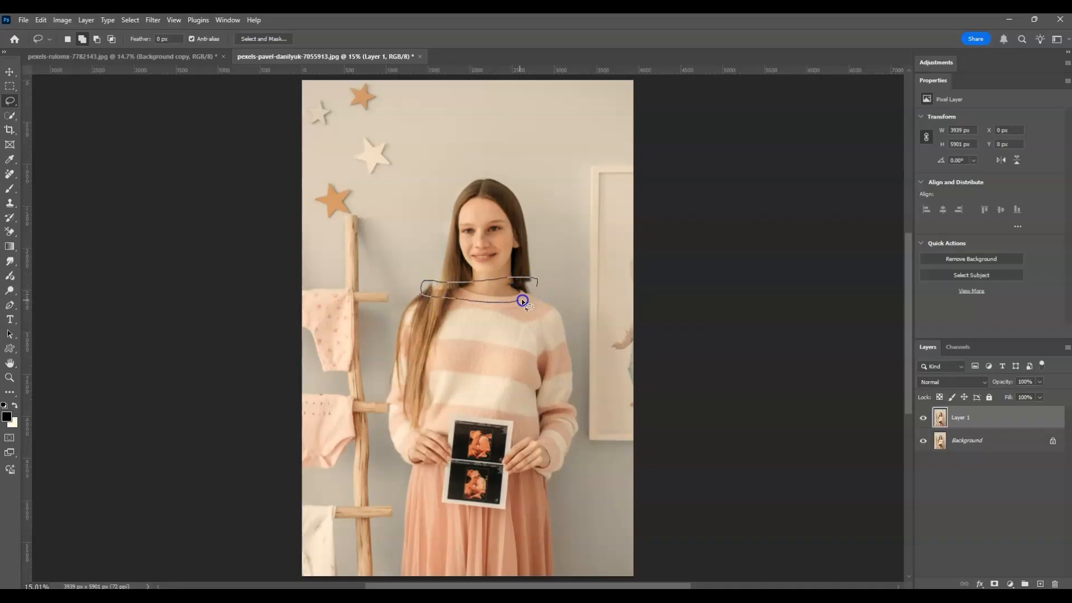
Close the freehand Lasso selection around the neckline seam below the chin
{"action": "left_click", "coordinate": [523, 301]}
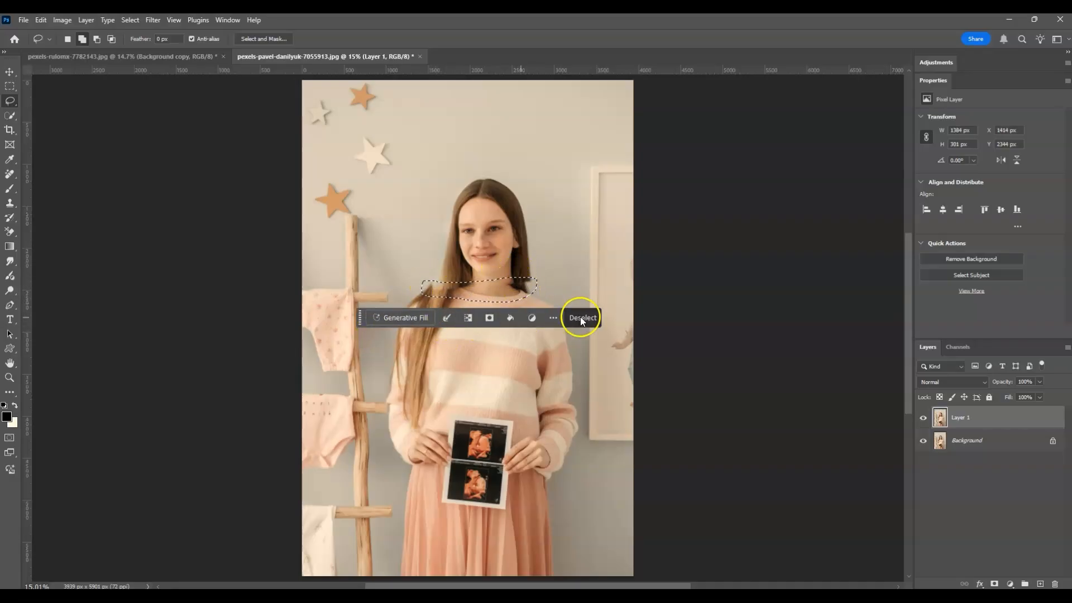
{"action": "mouse_move", "coordinate": [403, 317]}
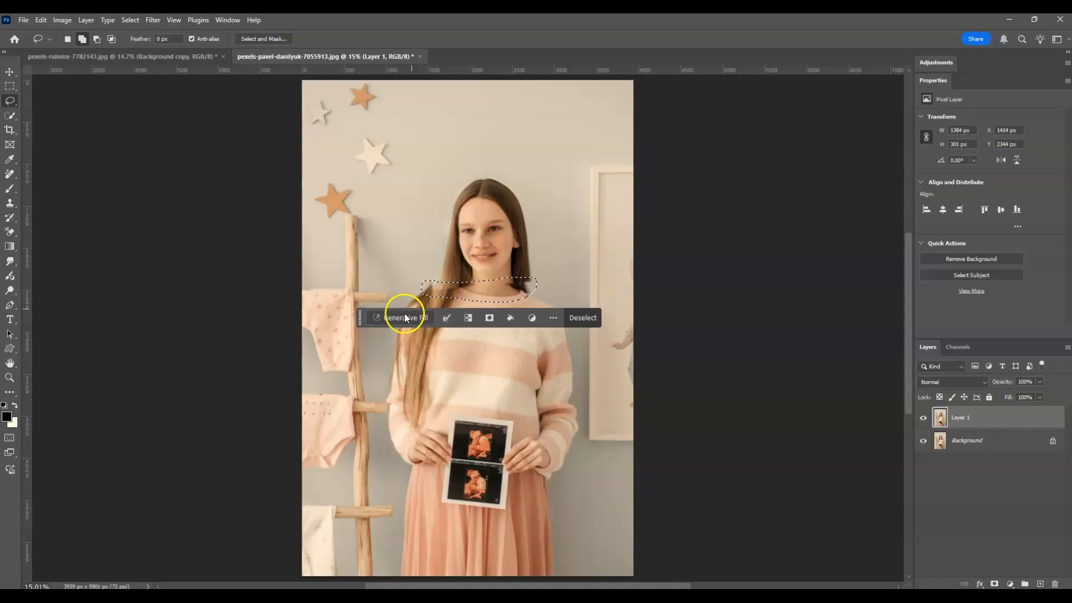
Run Generative Fill with no prompt on the selected neckline seam
{"action": "left_click", "coordinate": [404, 317]}
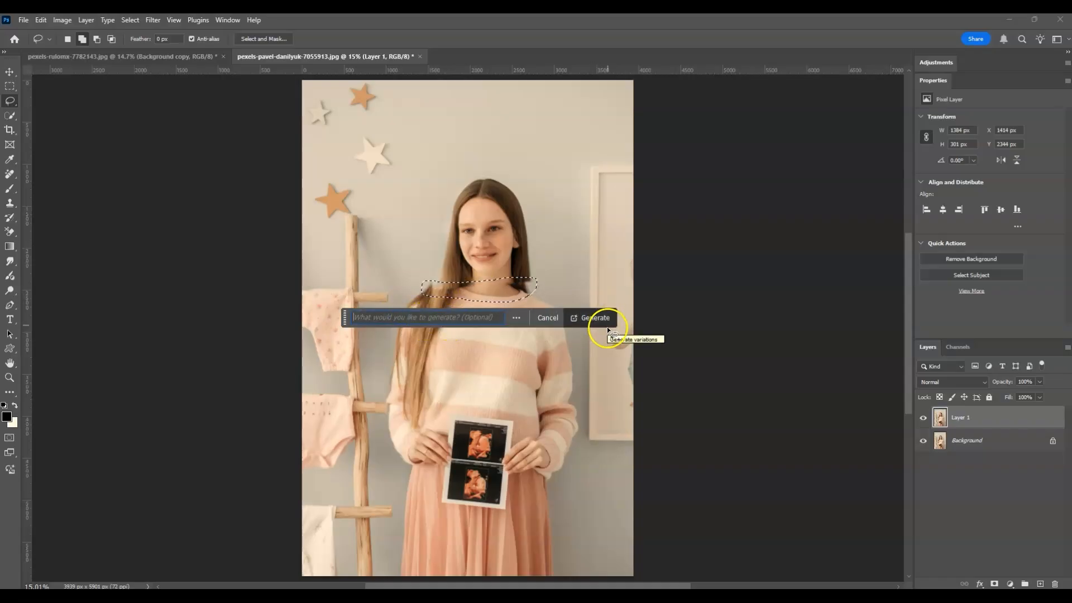
{"action": "left_click", "coordinate": [595, 317]}
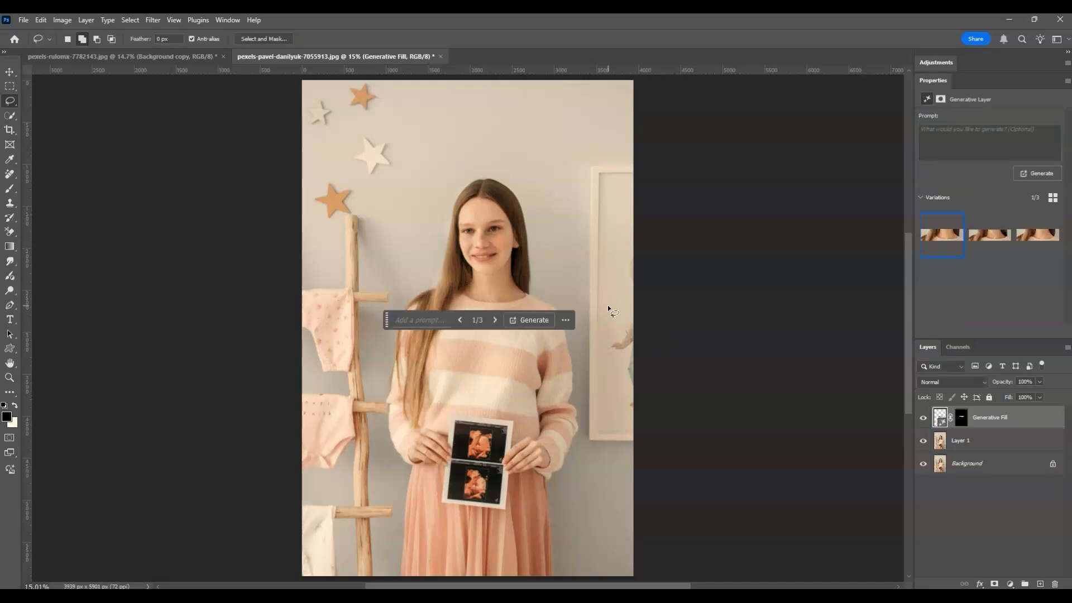
{"action": "mouse_move", "coordinate": [546, 295]}
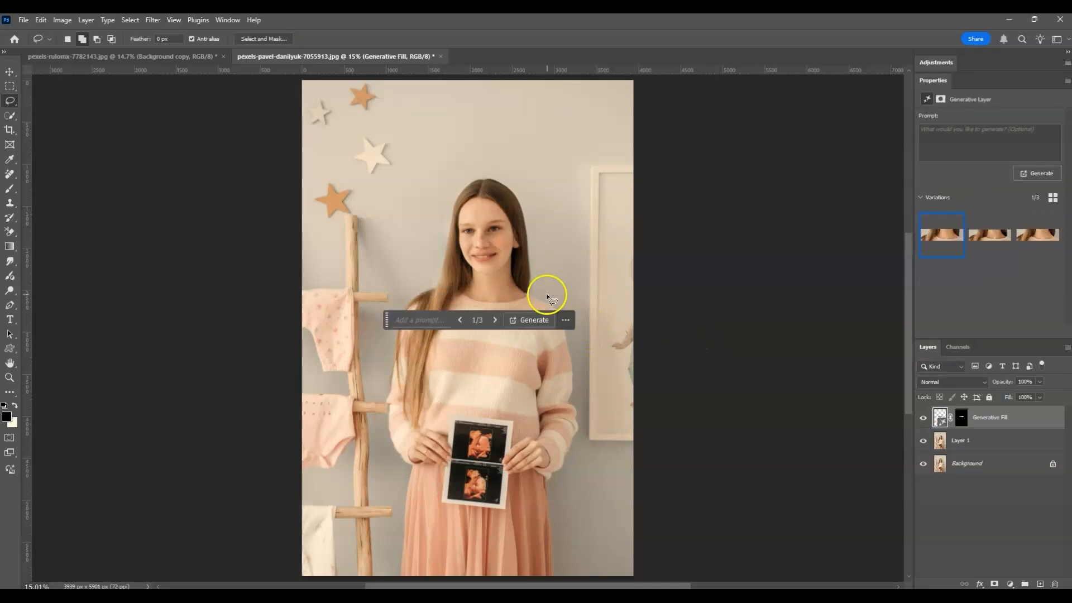
{"action": "mouse_move", "coordinate": [557, 277]}
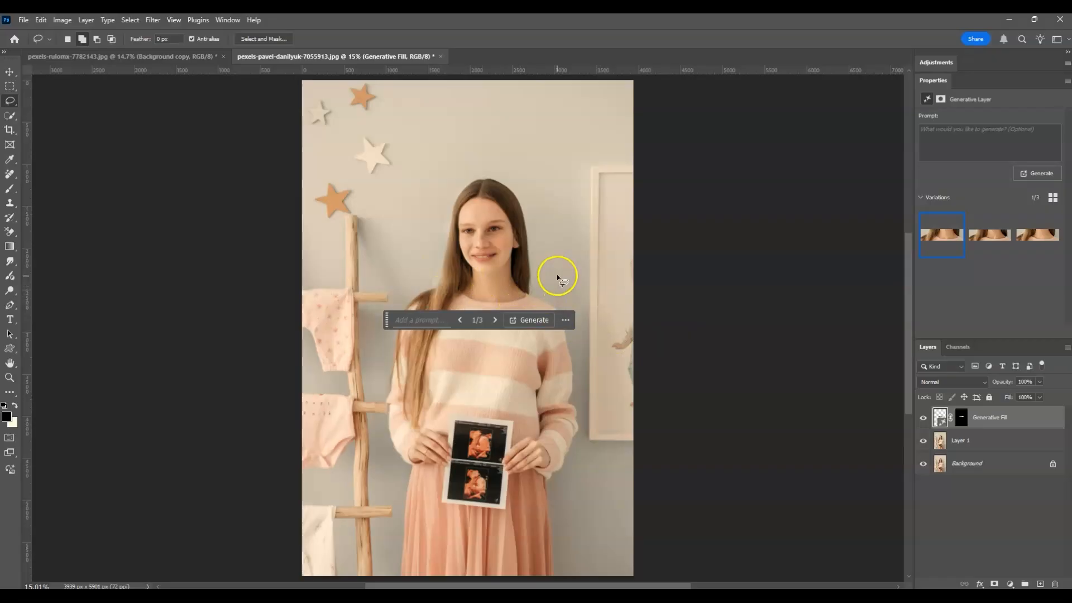
{"action": "mouse_move", "coordinate": [547, 292]}
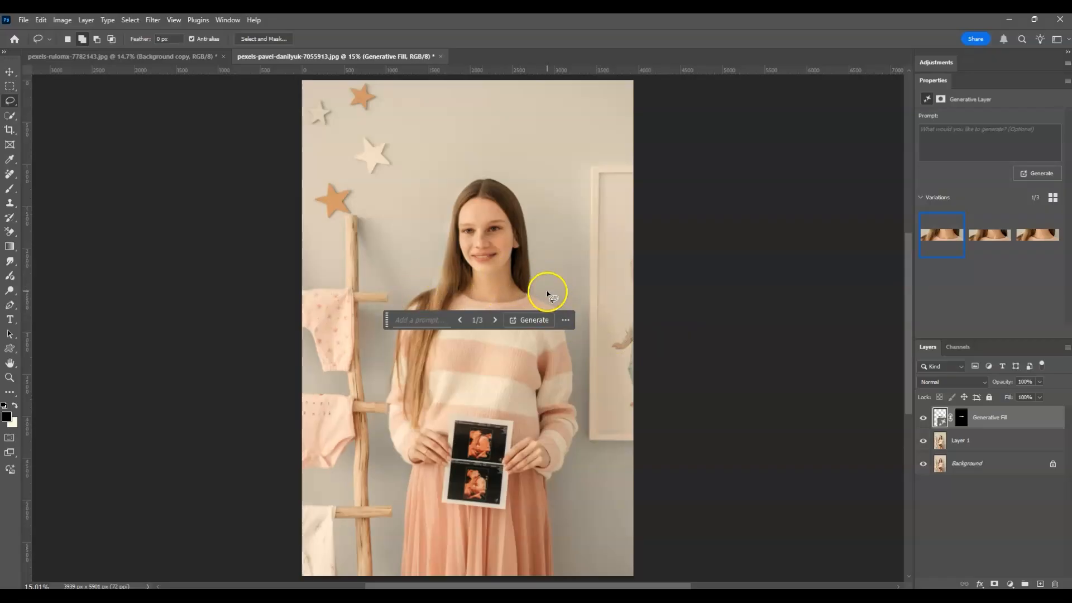
{"action": "mouse_move", "coordinate": [915, 126]}
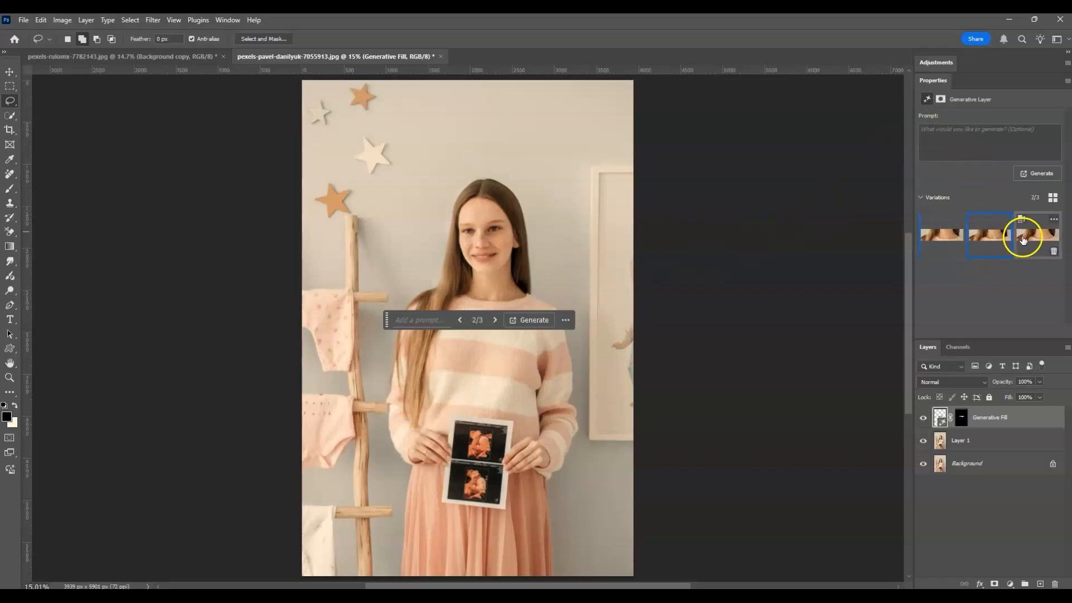
Compare the three generated variations and keep the second one
{"action": "left_click", "coordinate": [495, 320]}
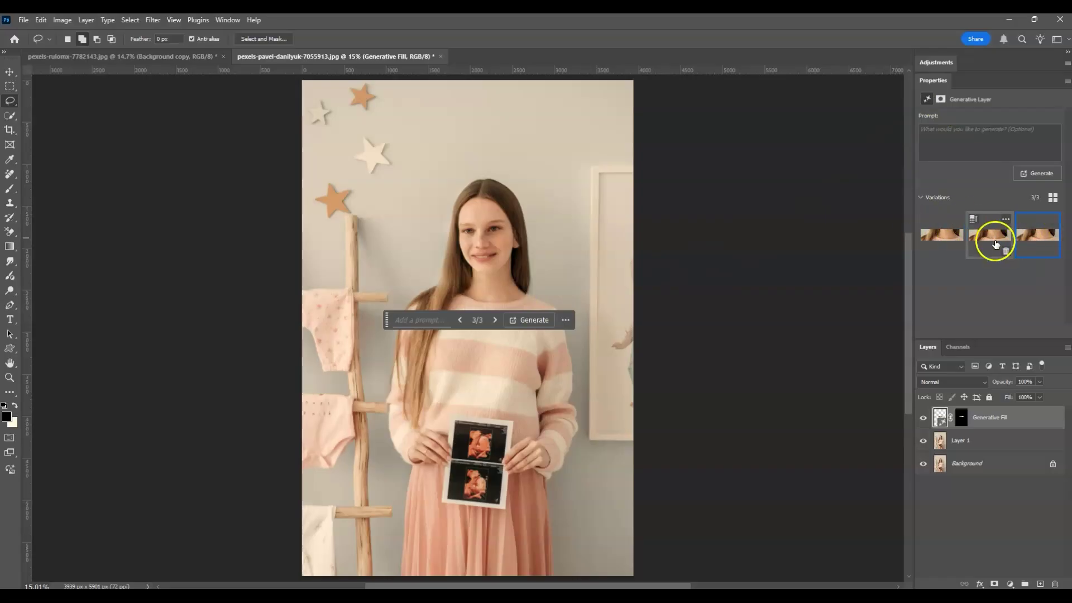
{"action": "left_click", "coordinate": [940, 235]}
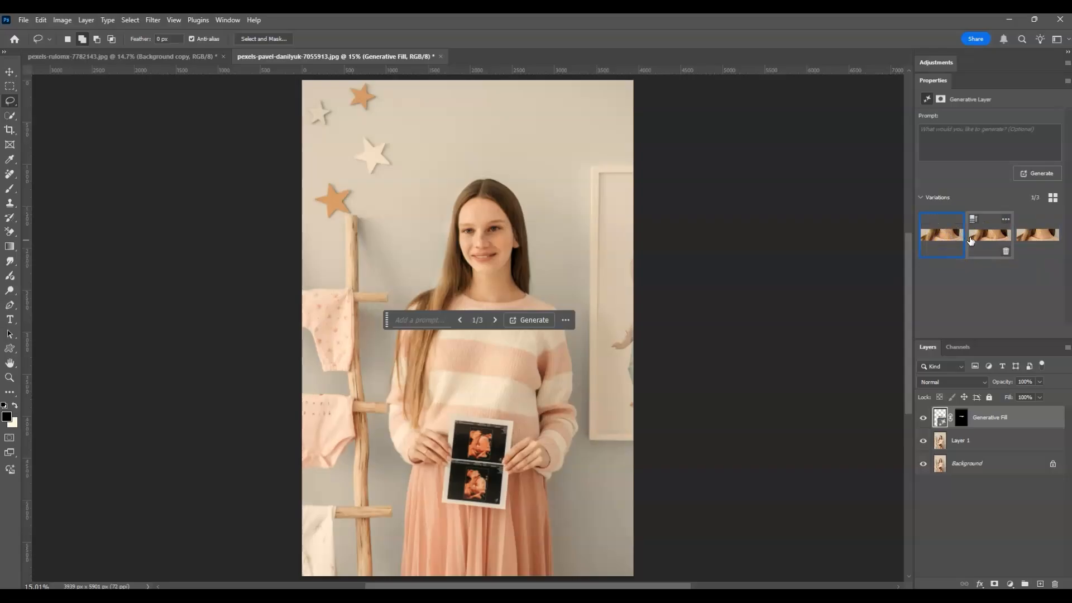
{"action": "left_click", "coordinate": [986, 234]}
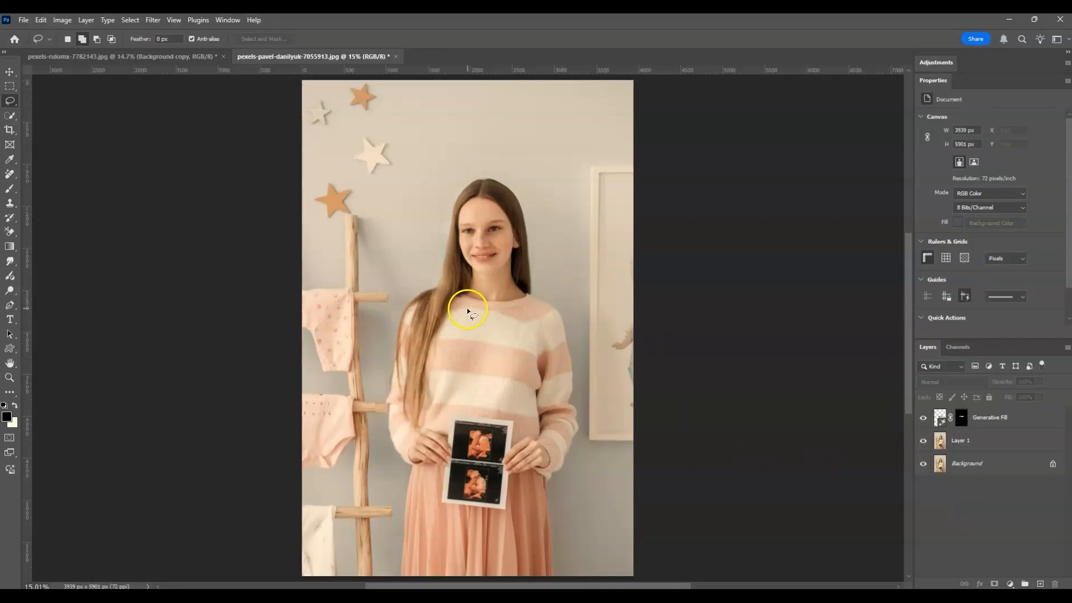
Add a Background copy layer at the top of the stack and toggle it hidden
{"action": "left_click", "coordinate": [988, 417]}
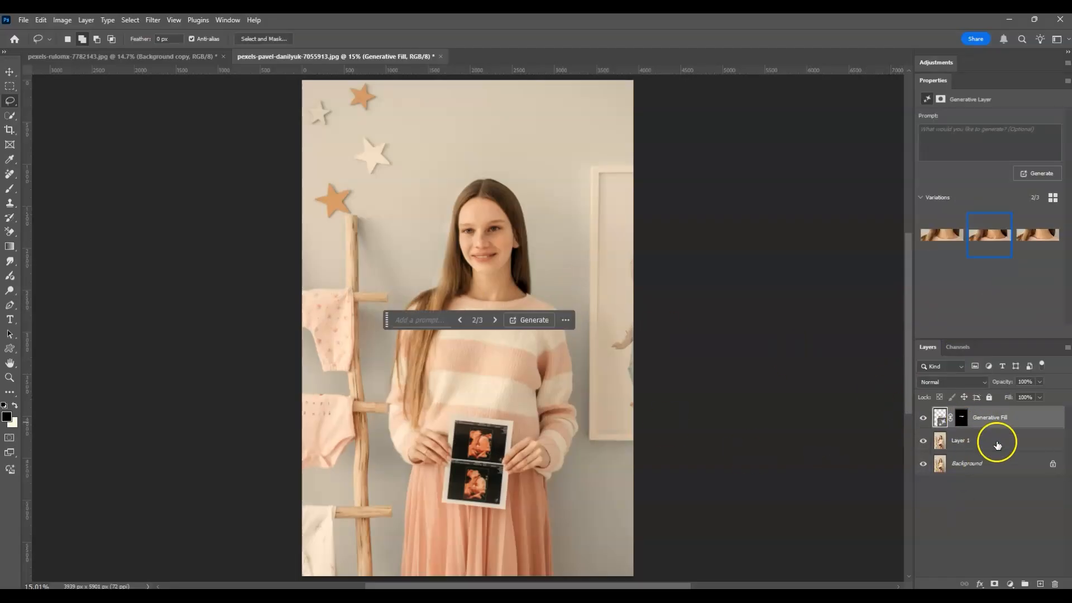
{"action": "left_click", "coordinate": [967, 463]}
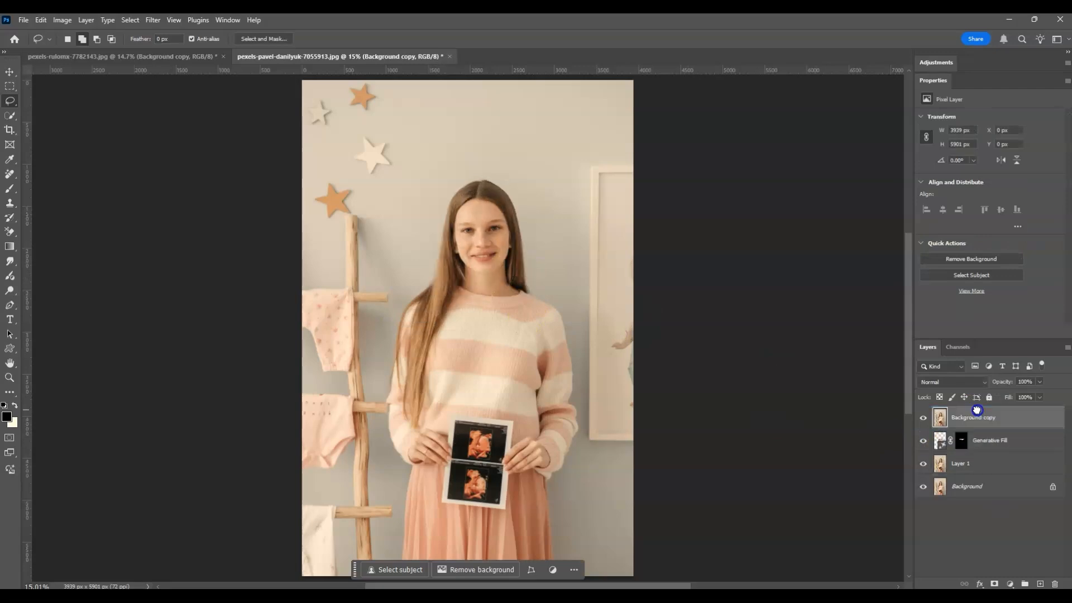
{"action": "left_click", "coordinate": [923, 417]}
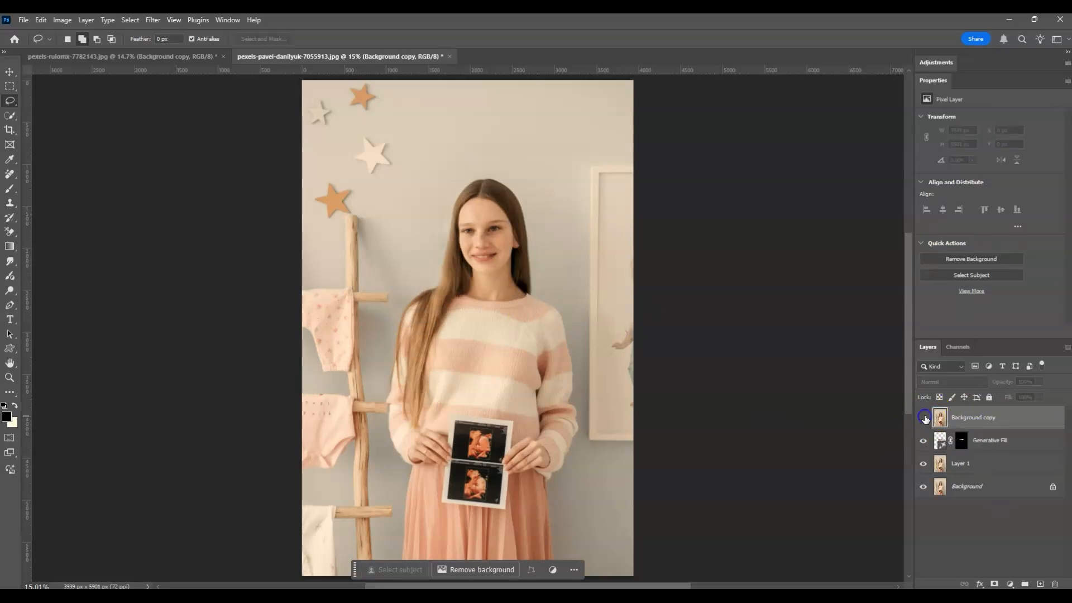
{"action": "mouse_move", "coordinate": [923, 418]}
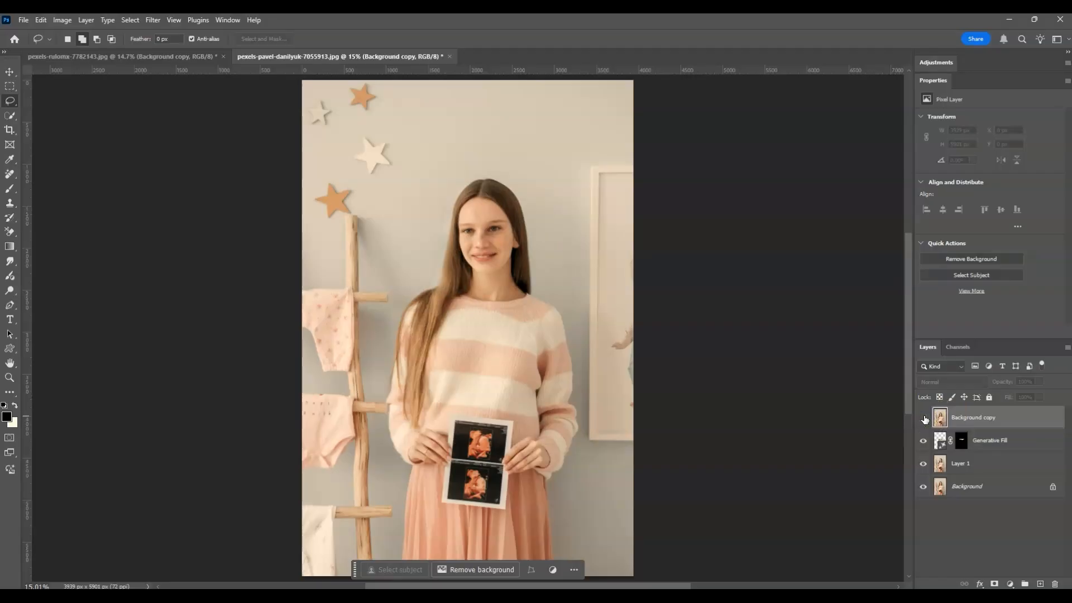
{"action": "left_click", "coordinate": [923, 417]}
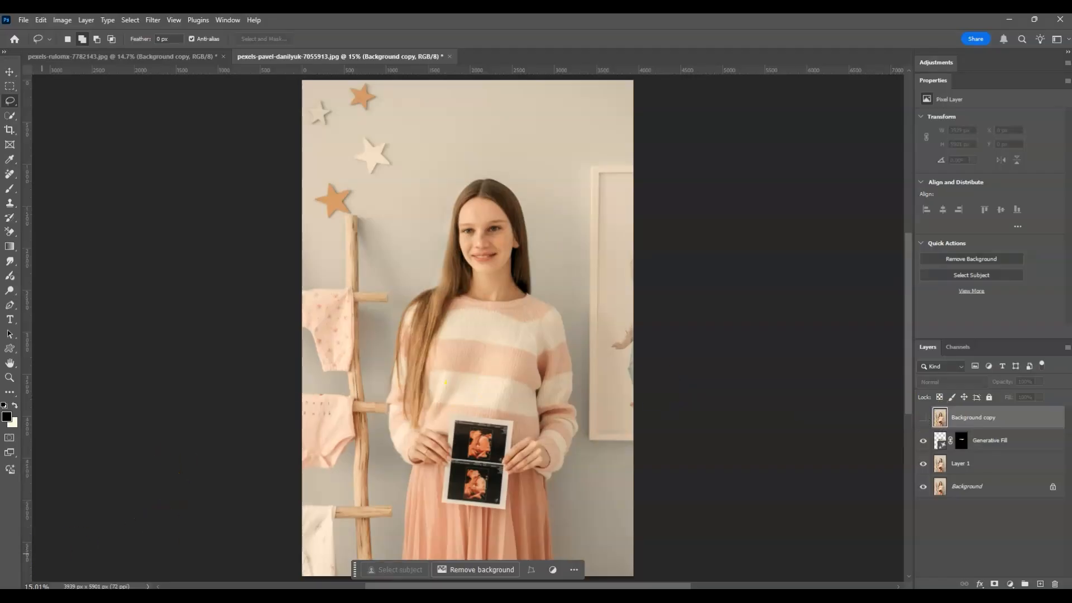